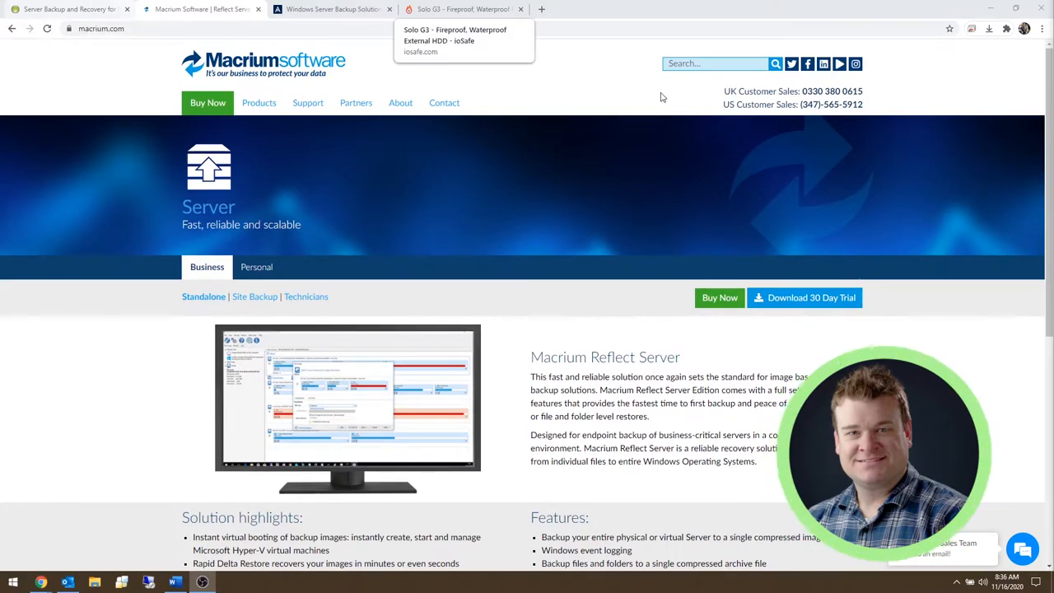
Switch to the ioSafe Solo G3 tab and scroll through its specifications and features
left_click(461, 9)
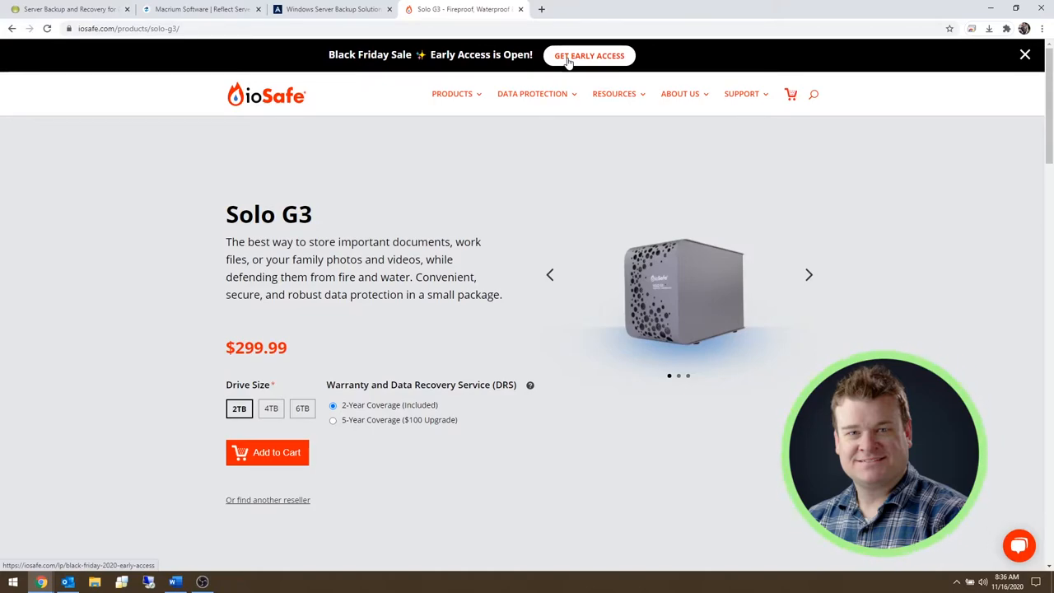
mouse_move(424, 212)
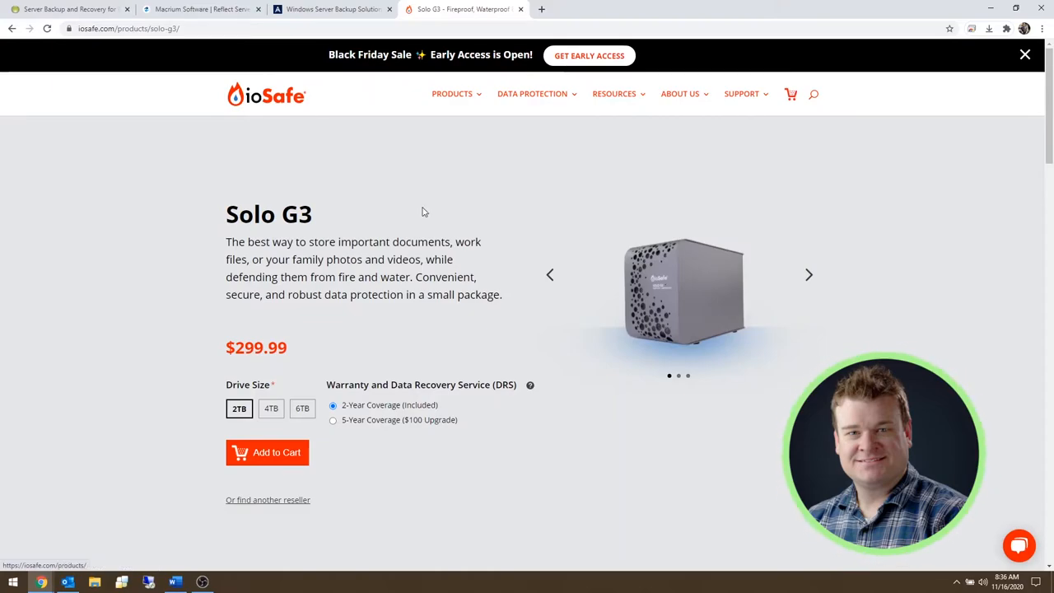
scroll("down", 3)
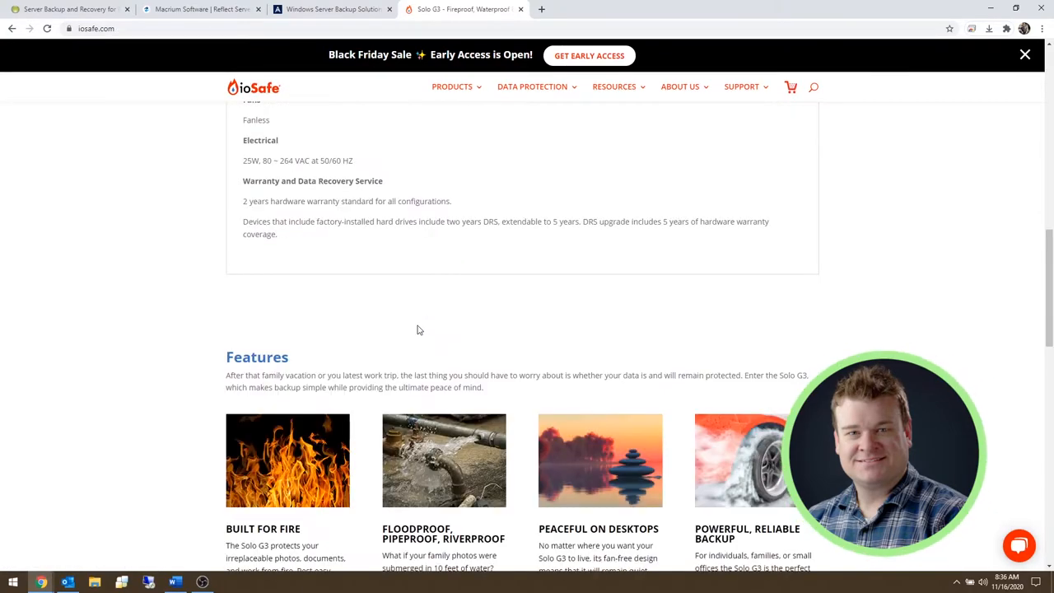
scroll("down", 3)
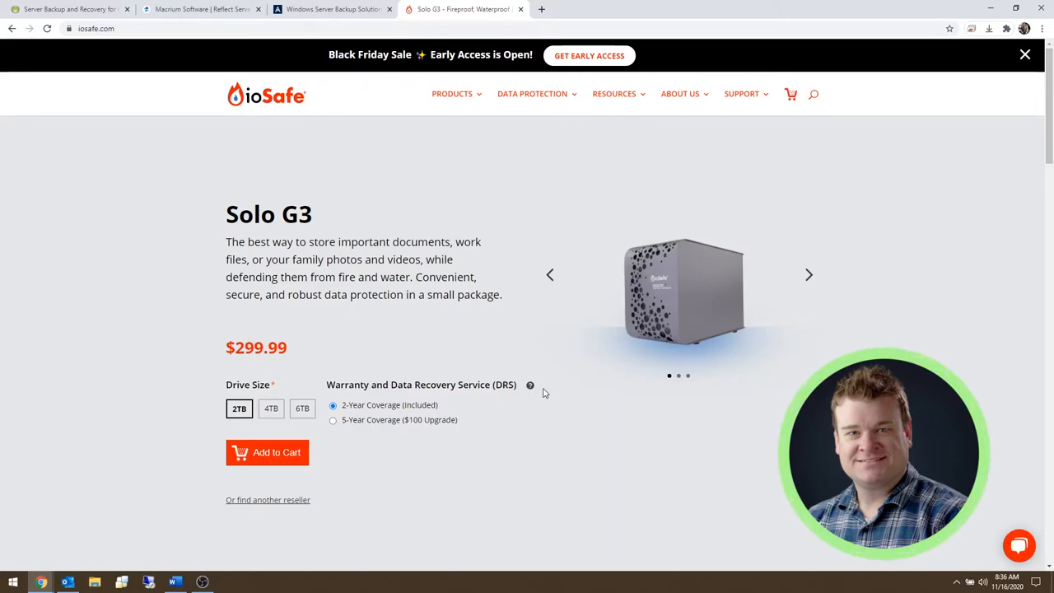
mouse_move(300, 423)
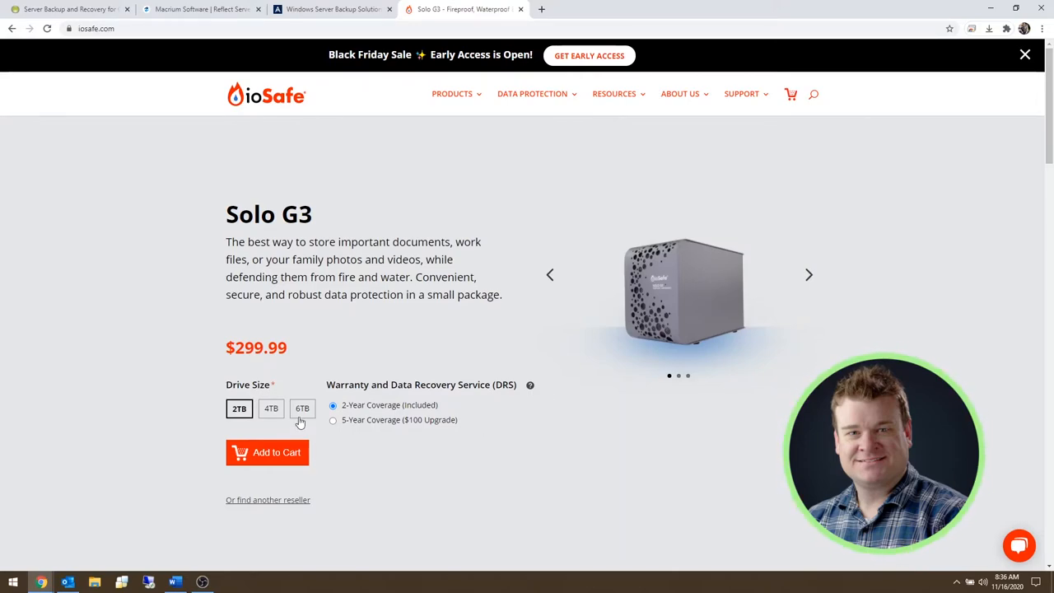
Check the 6TB Solo G3 price, then open and browse the $399.00 SoloPro page
left_click(302, 408)
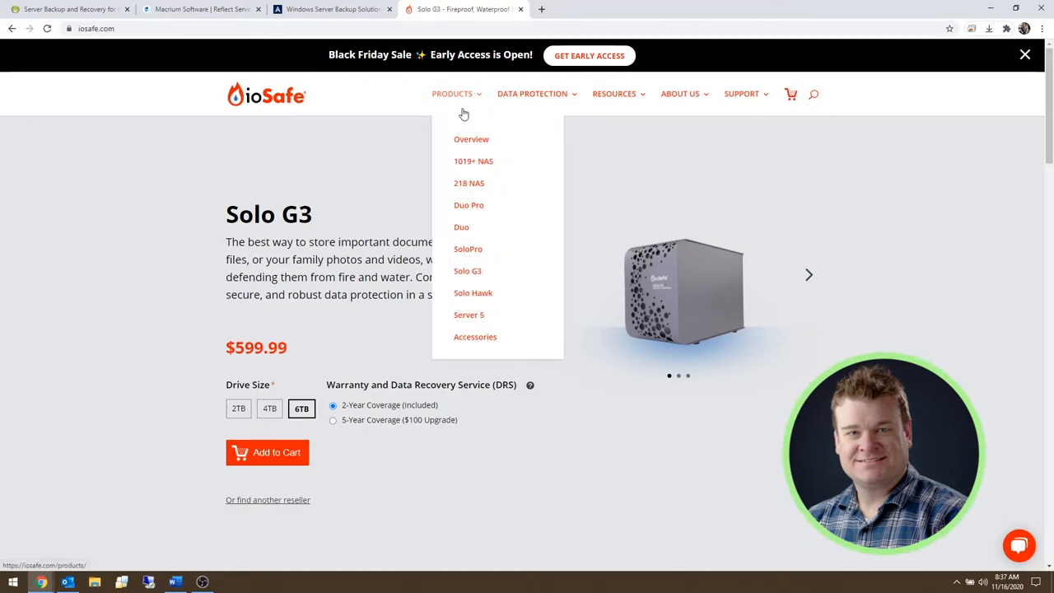
left_click(468, 249)
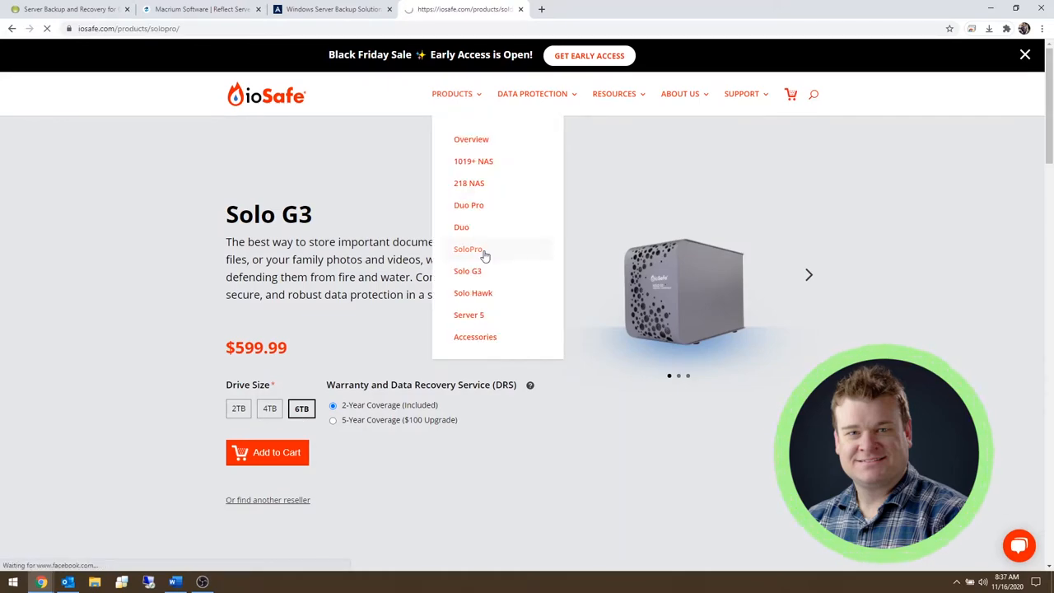
left_click(468, 248)
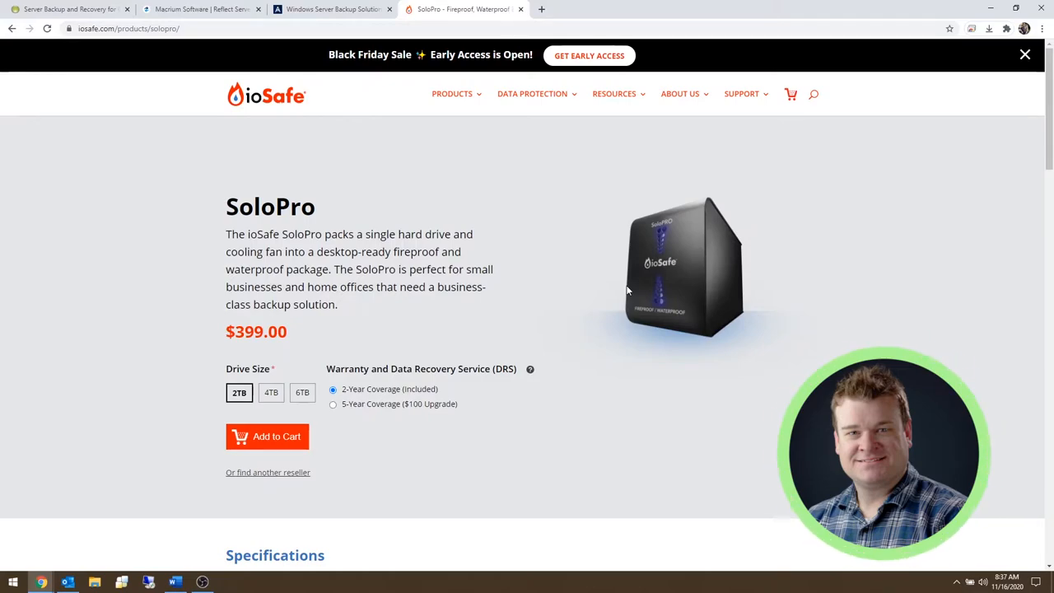
mouse_move(565, 402)
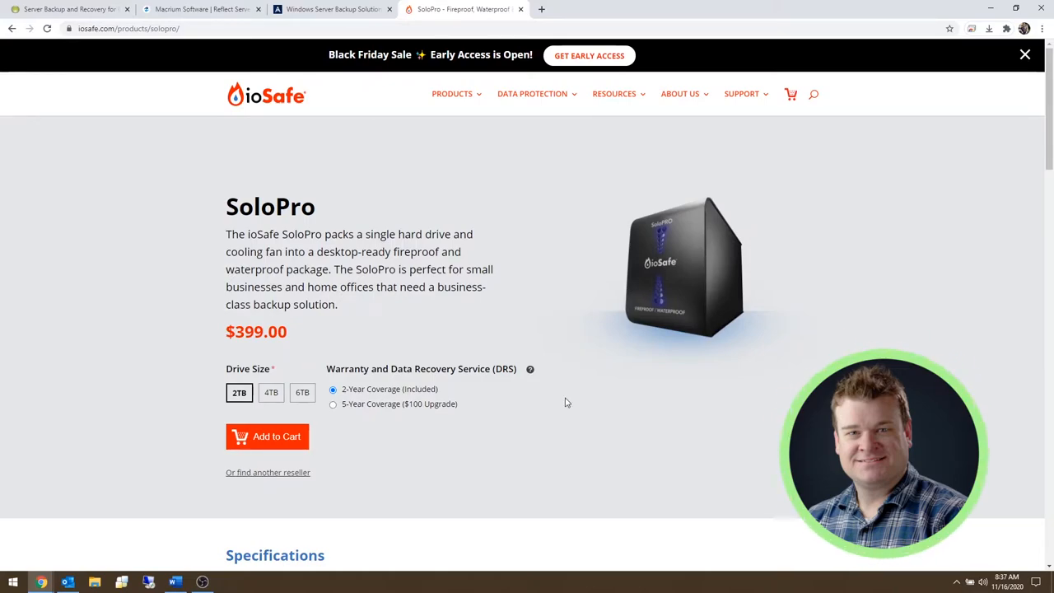
scroll("down", 3)
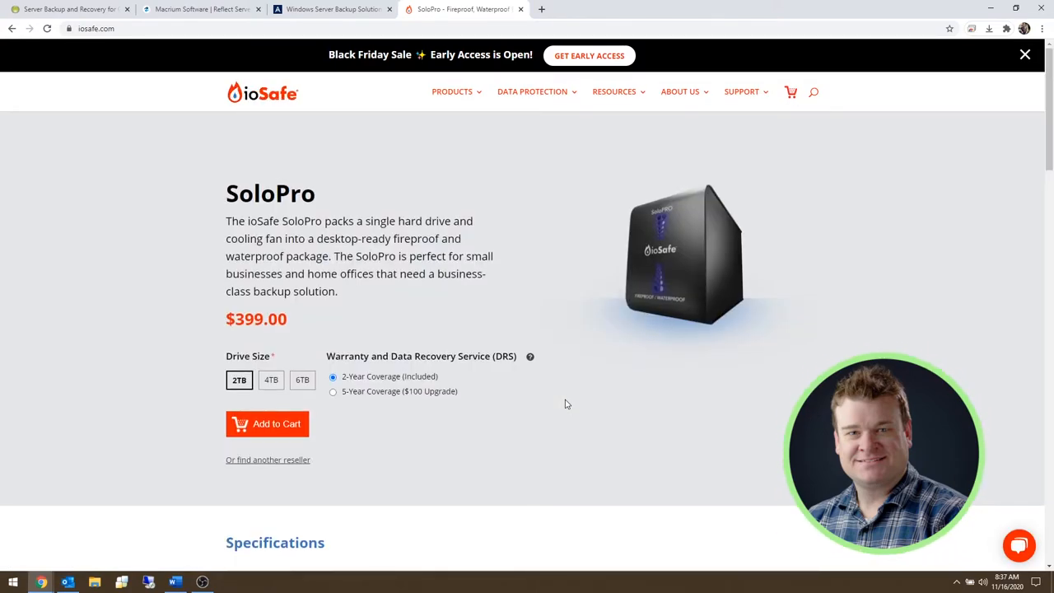
scroll("down", 3)
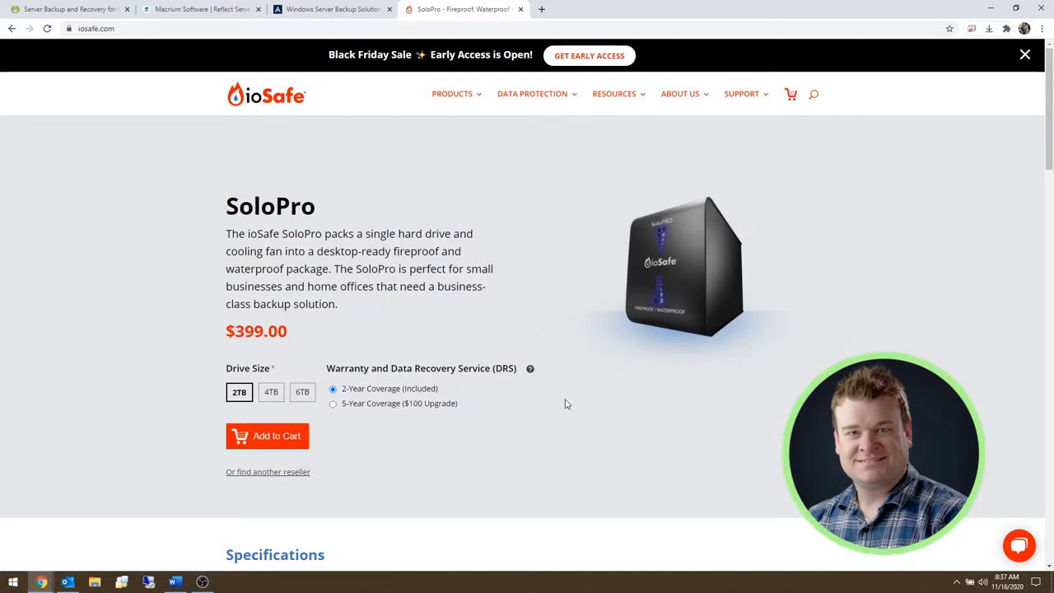
mouse_move(493, 380)
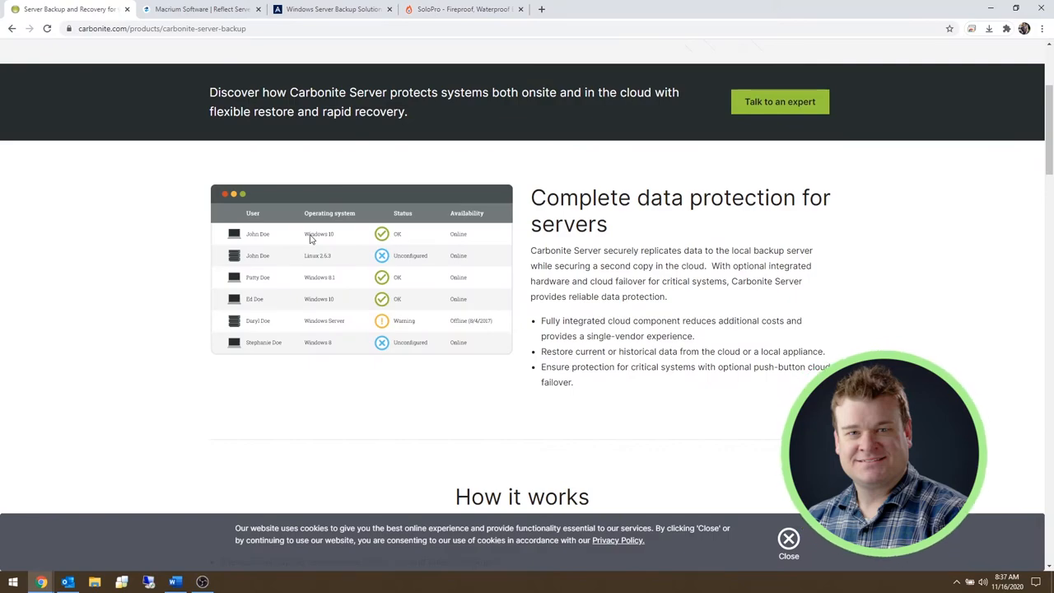
Scroll through the Carbonite Server Backup and Recovery overview page
scroll("up", 3)
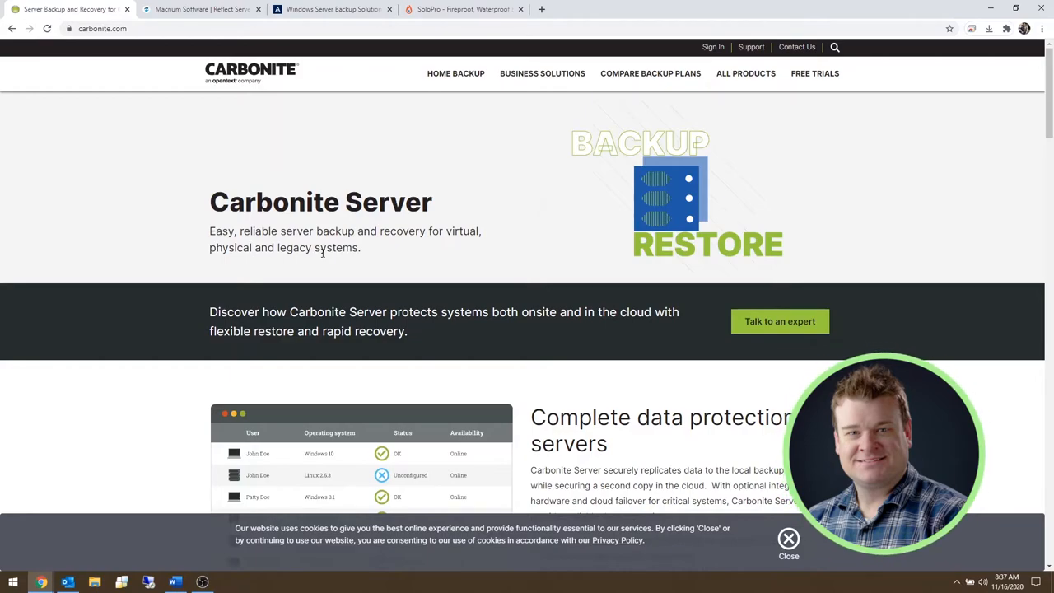
mouse_move(481, 190)
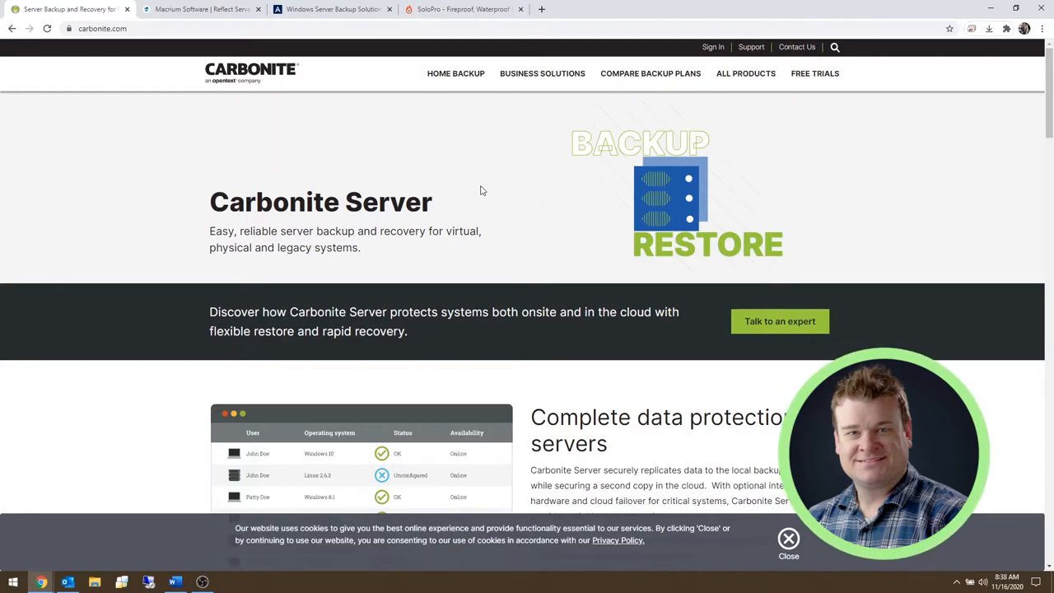
mouse_move(550, 278)
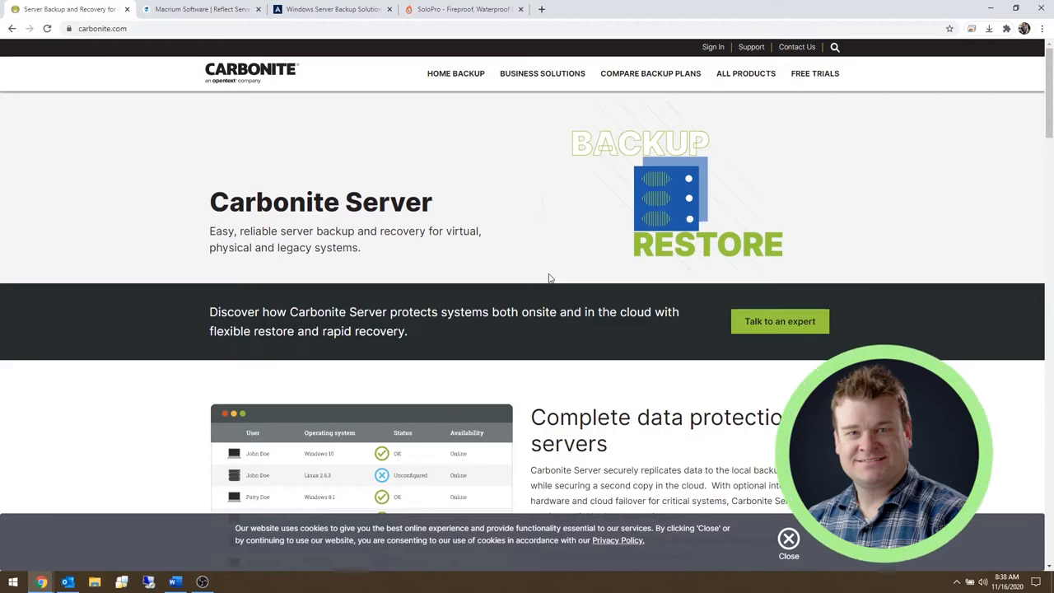
scroll("down", 3)
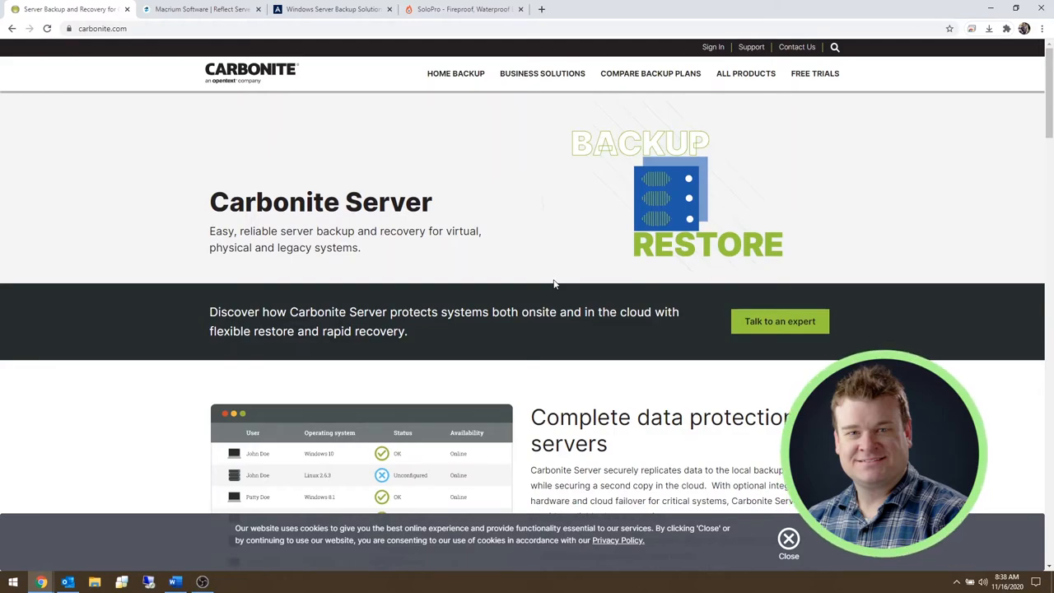
Return to the Macrium Reflect Server tab
left_click(202, 9)
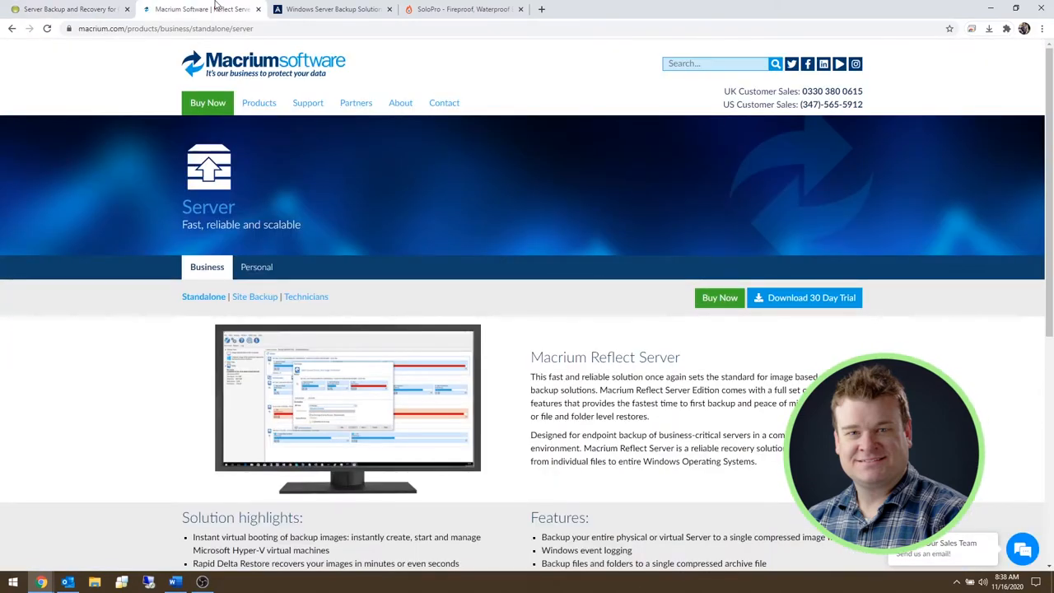
mouse_move(718, 297)
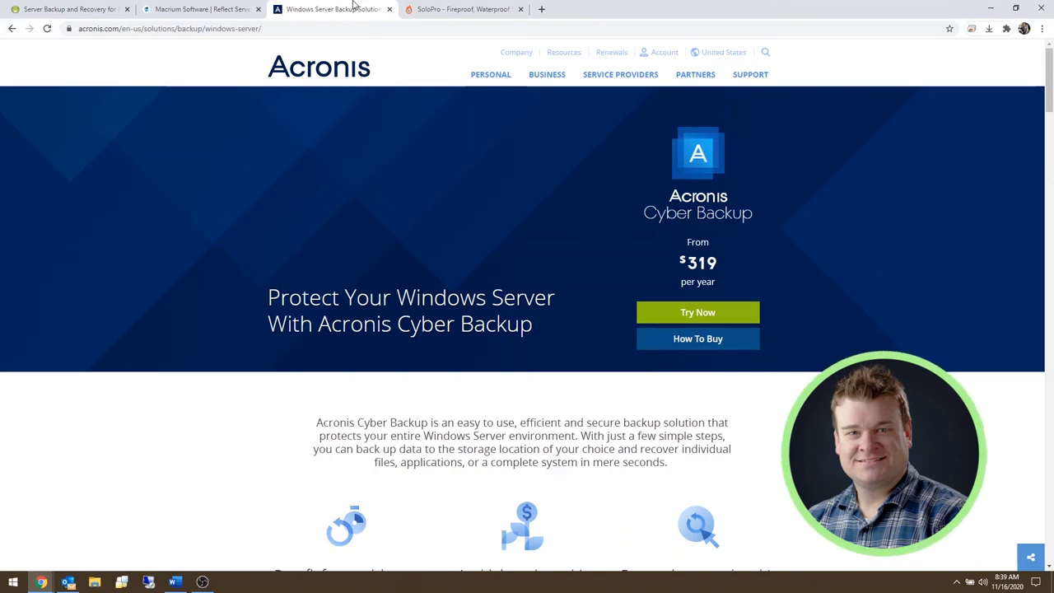
mouse_move(377, 143)
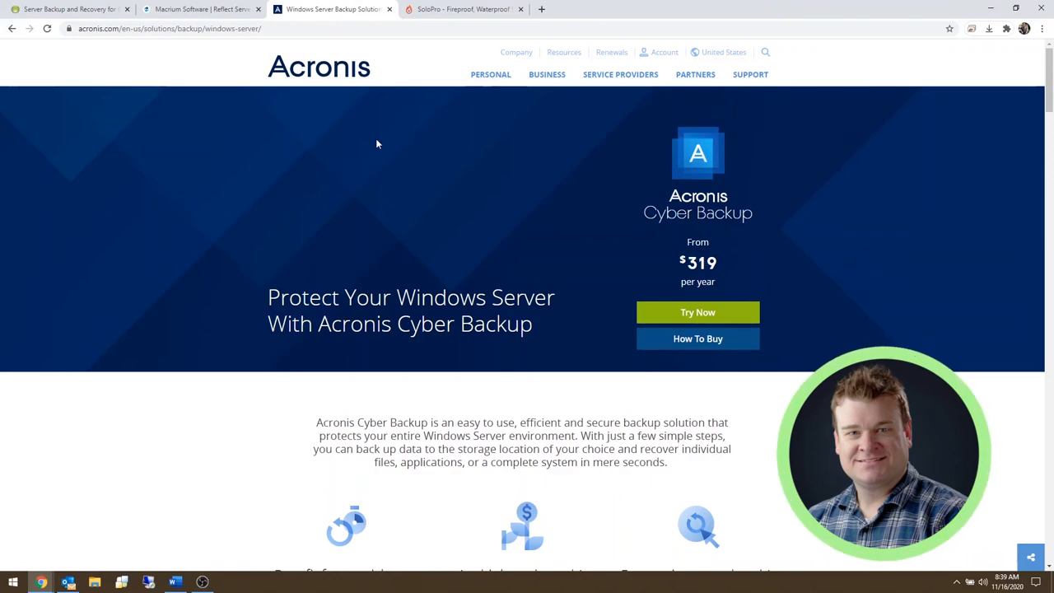